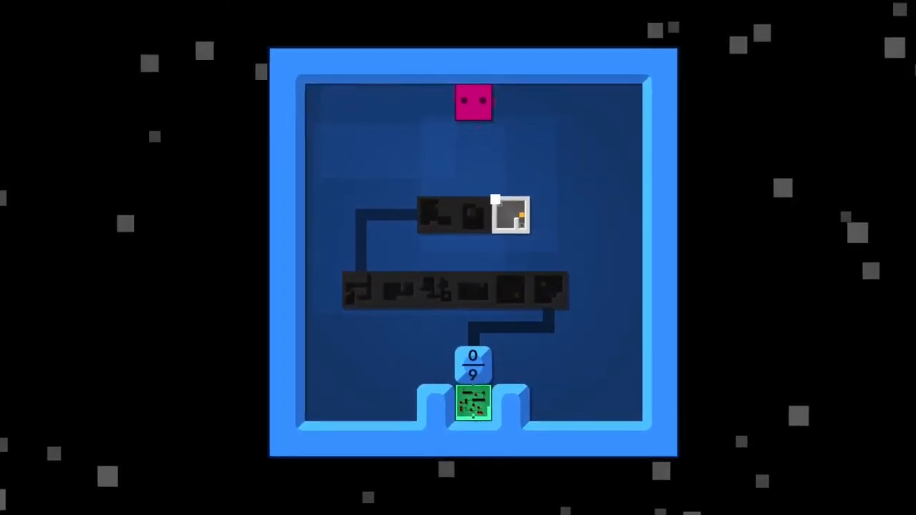
# Enter the first grey puzzle level from the hub map
pyautogui.press('s')
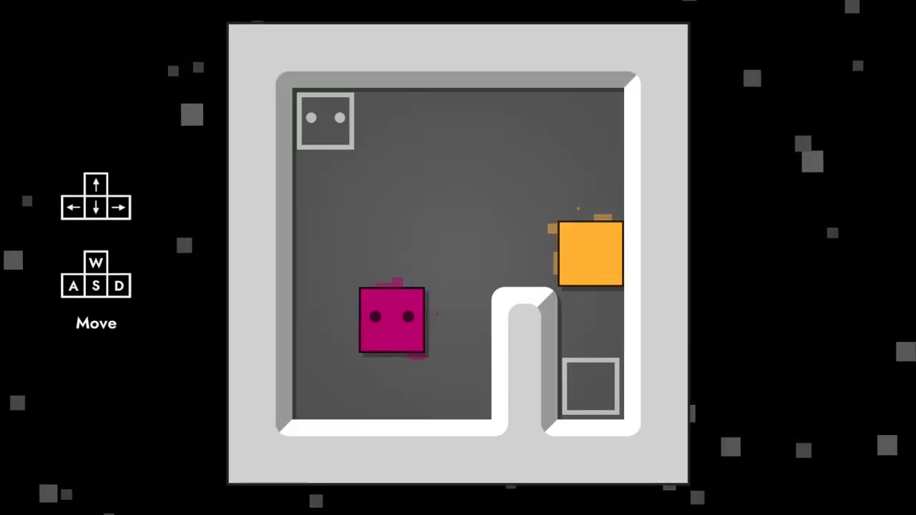
# Move the pink player right toward the orange box
pyautogui.press('d')
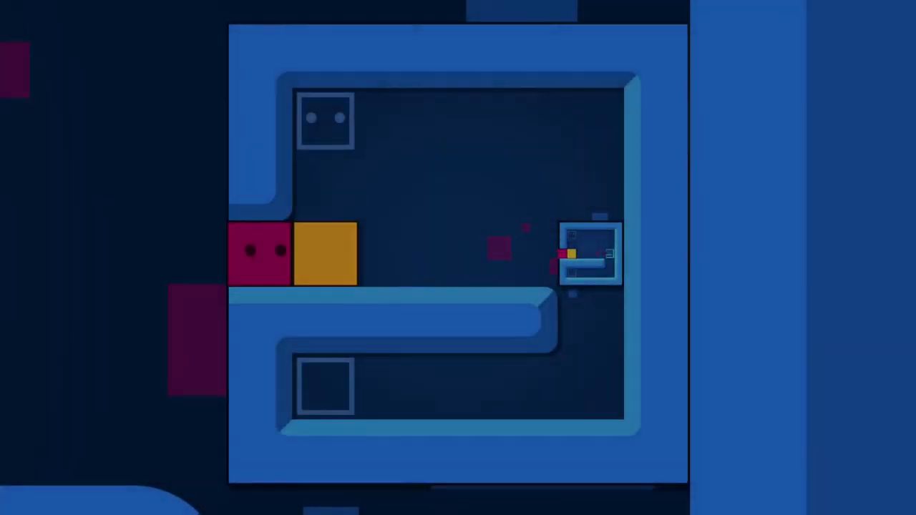
# Push the orange box further right toward the room's miniature copy
pyautogui.press('Right')
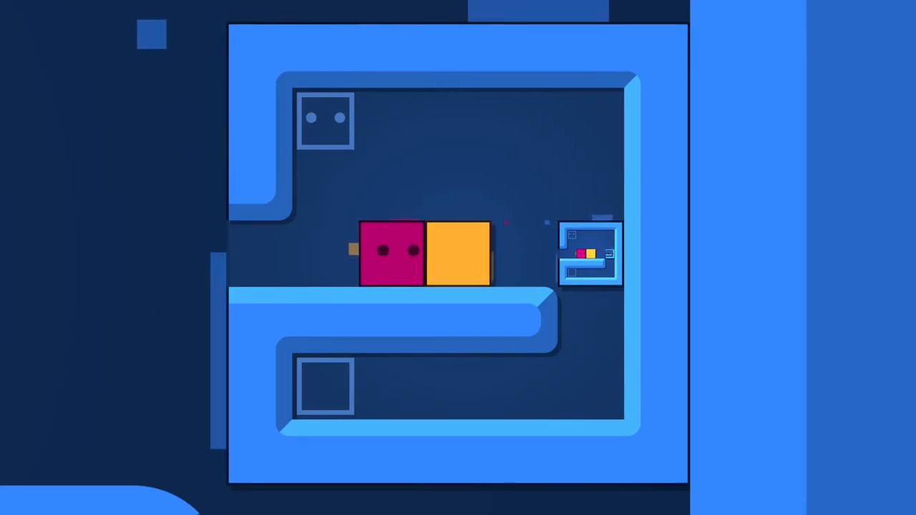